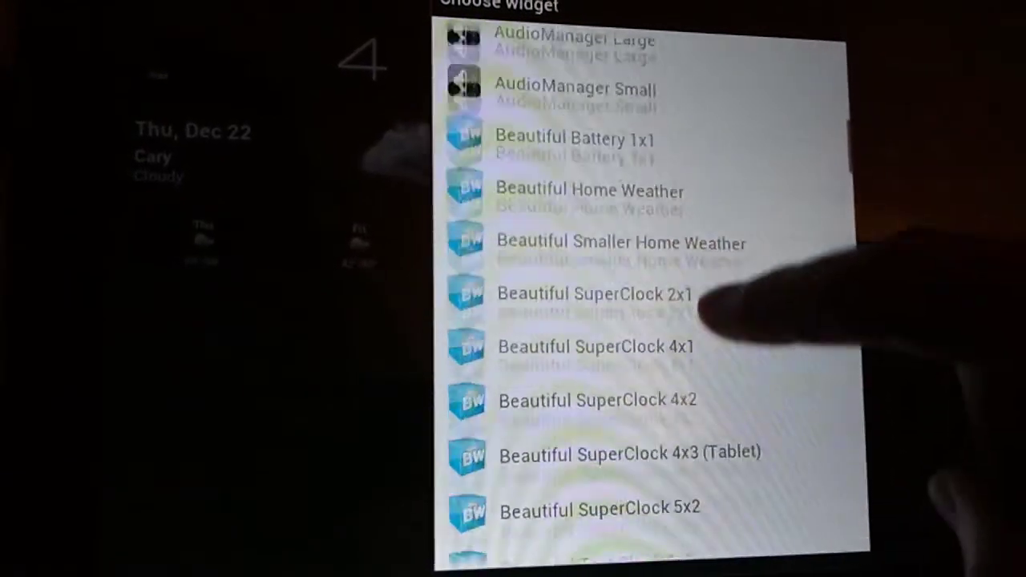
pyautogui.scroll(-3)
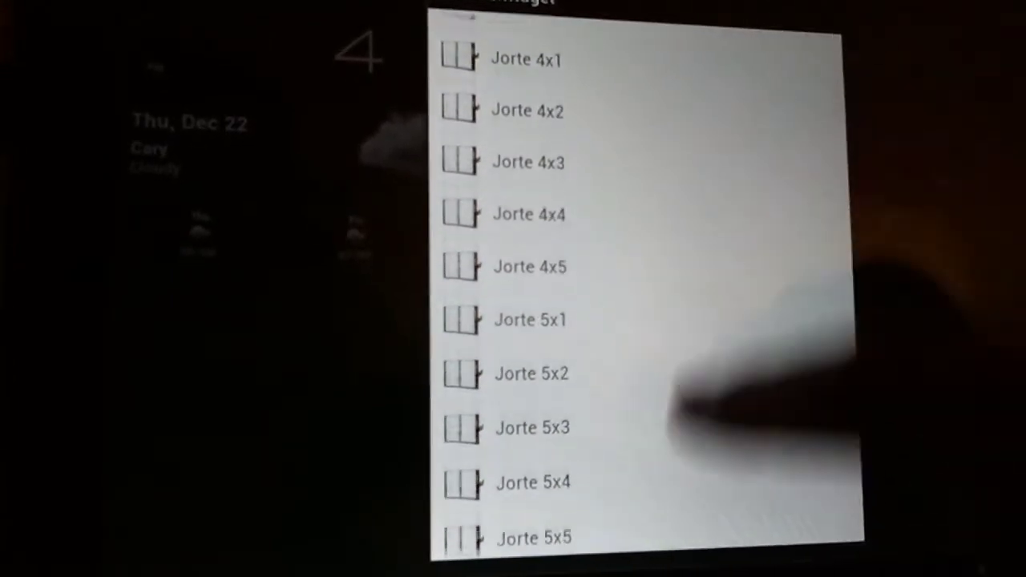
pyautogui.scroll(-3)
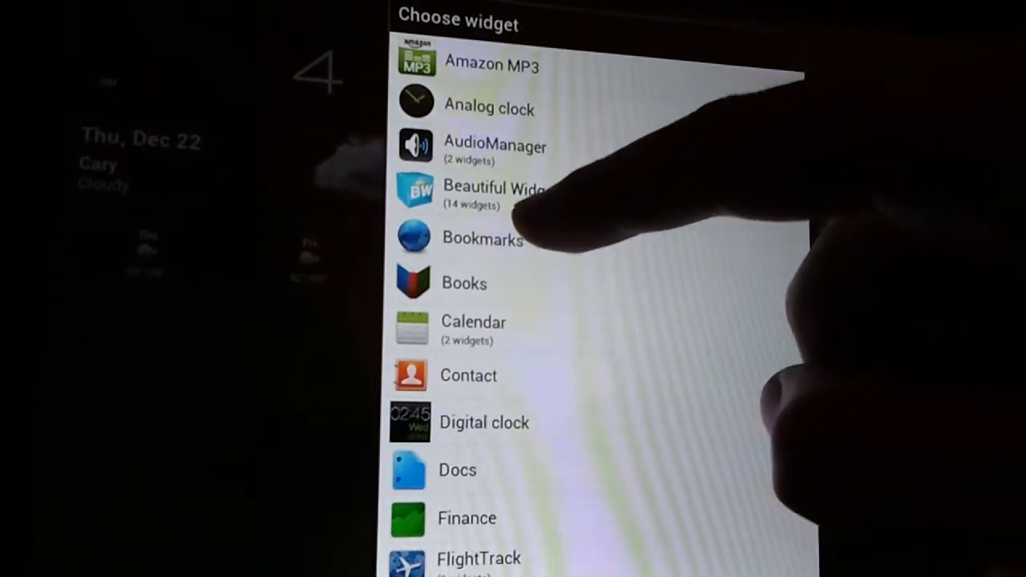
pyautogui.scroll(-3)
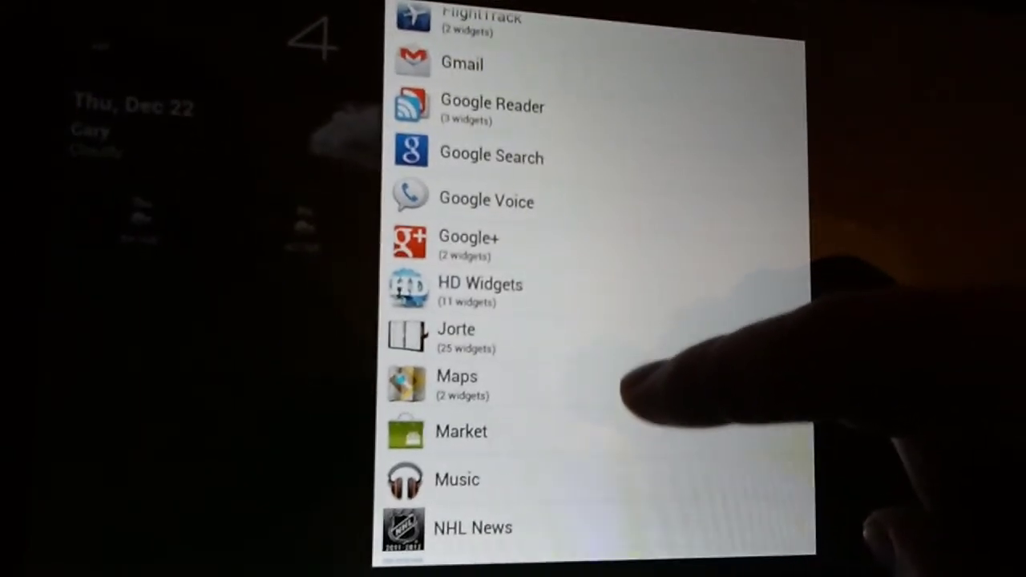
pyautogui.scroll(-3)
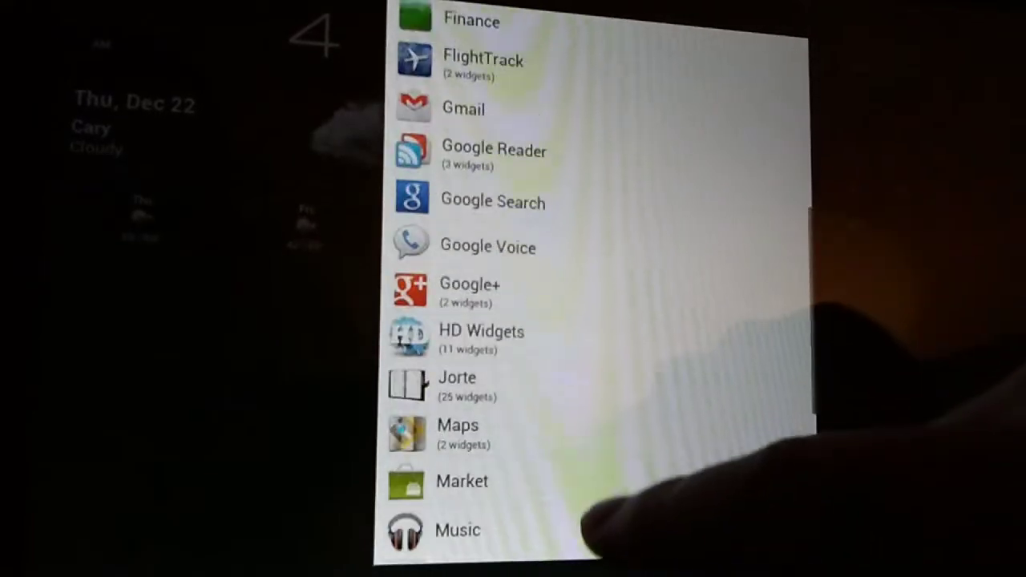